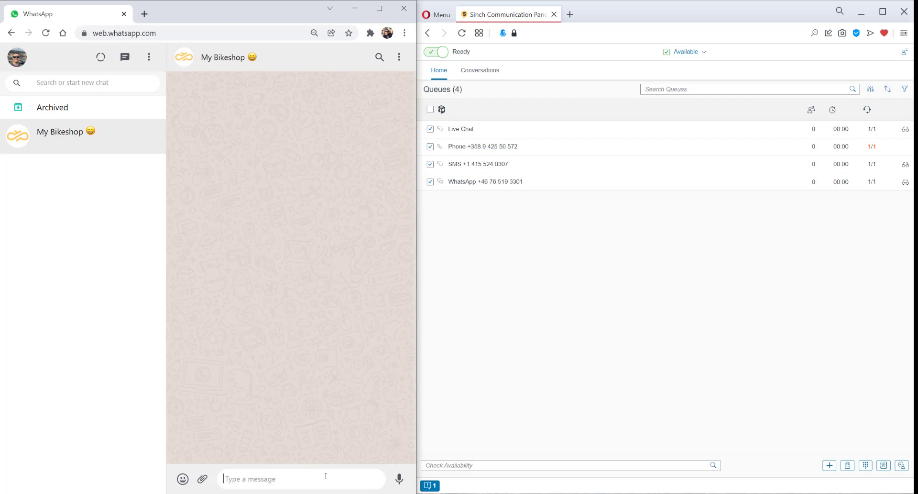
{"action": "type", "text": "Hi"}
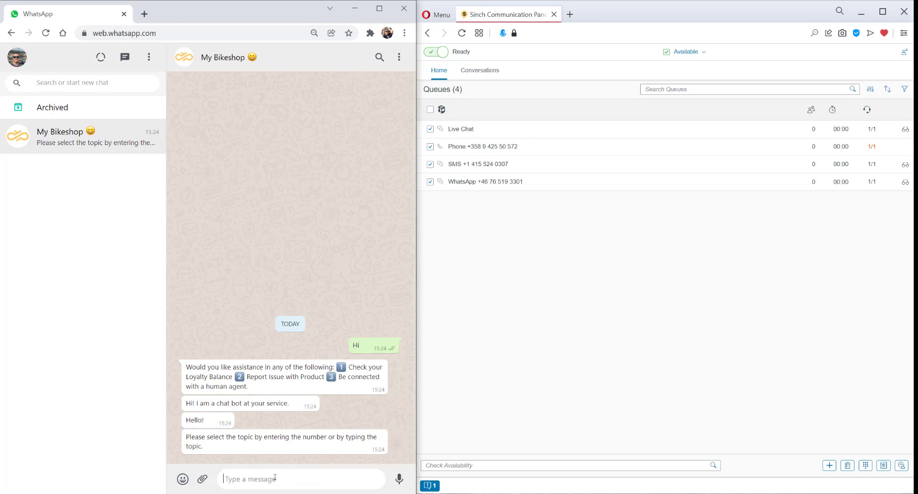
{"action": "type", "text": "1"}
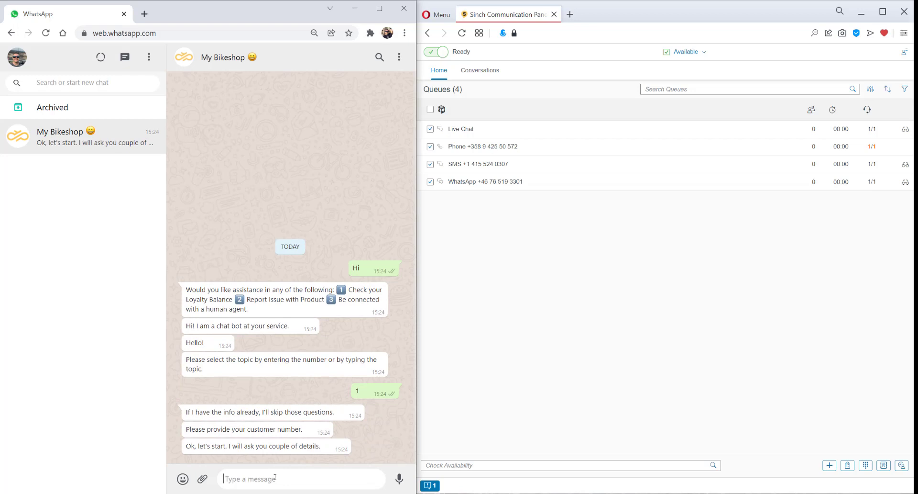
{"action": "type", "text": "123"}
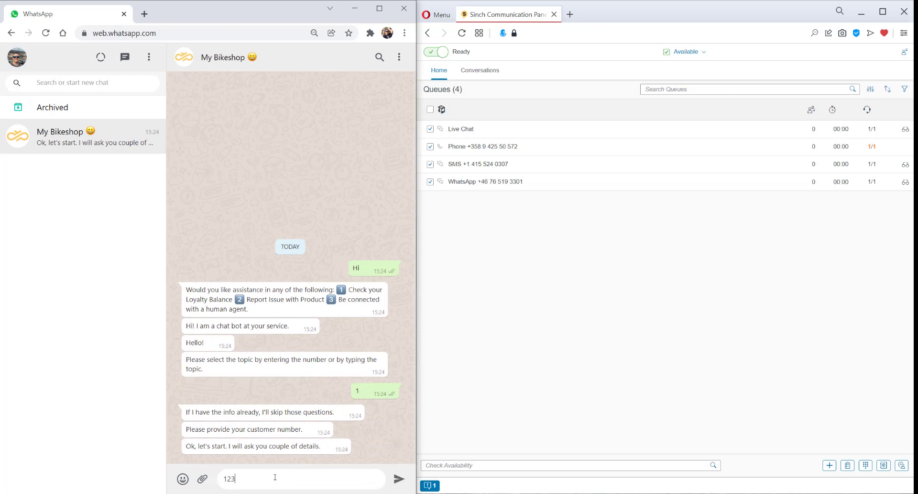
{"action": "key", "text": "enter"}
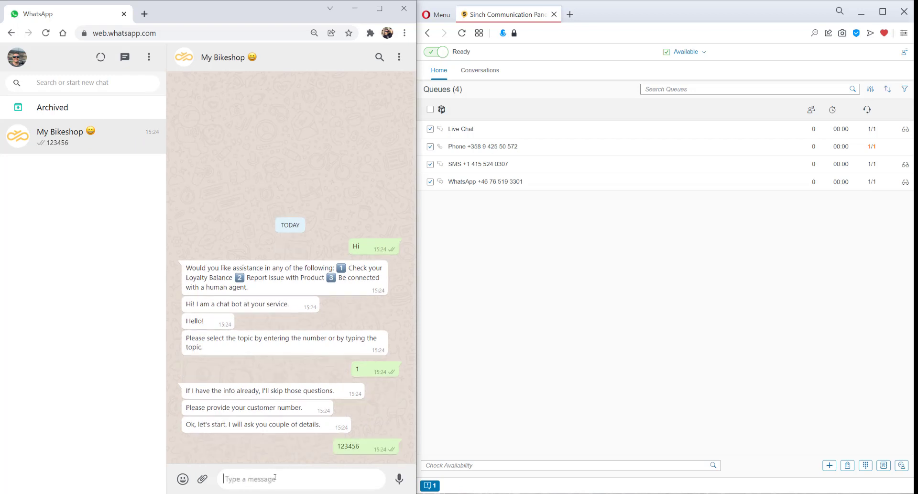
{"action": "type", "text": "55"}
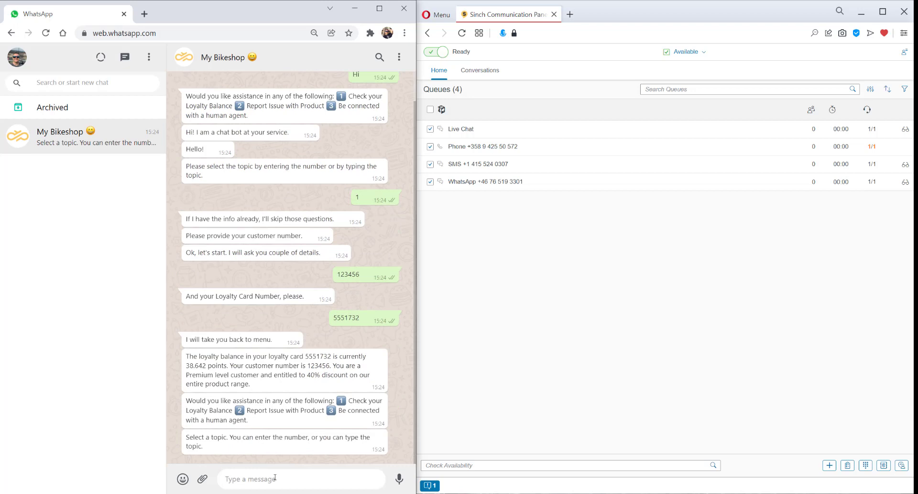
Step: Choose option 2 and report that the Shimano SPD Pedals won't release the shoe
{"action": "double_click", "coordinate": [195, 365]}
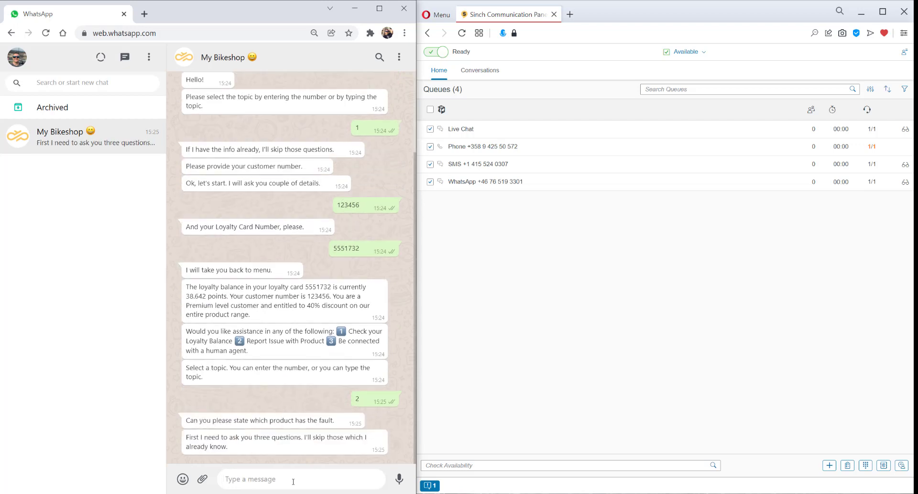
{"action": "type", "text": "Shimano SPD Ped"}
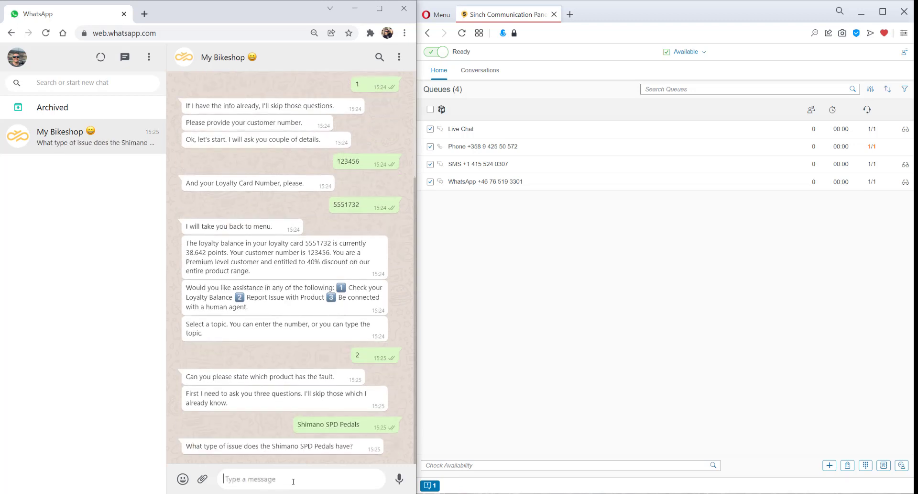
{"action": "type", "text": "The shoe doesn"}
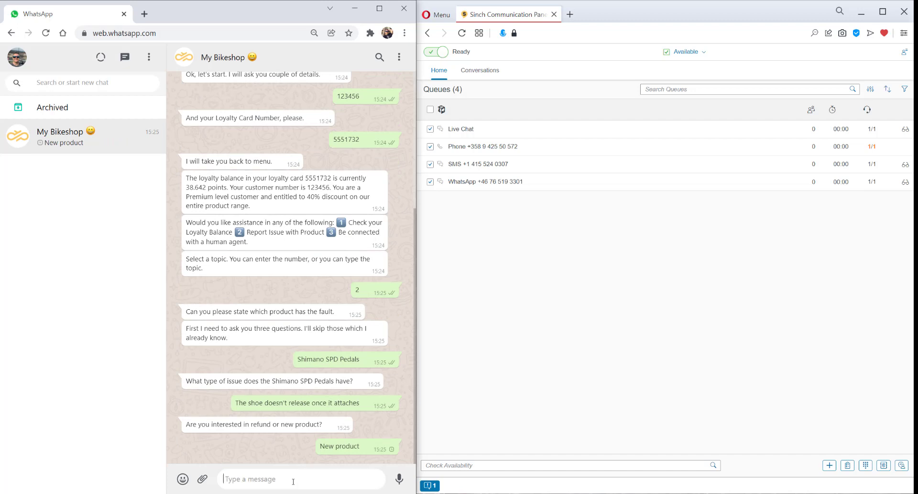
Step: Accept the incoming WhatsApp chat and scroll the transcript to the latest bot messages
{"action": "left_click", "coordinate": [480, 70]}
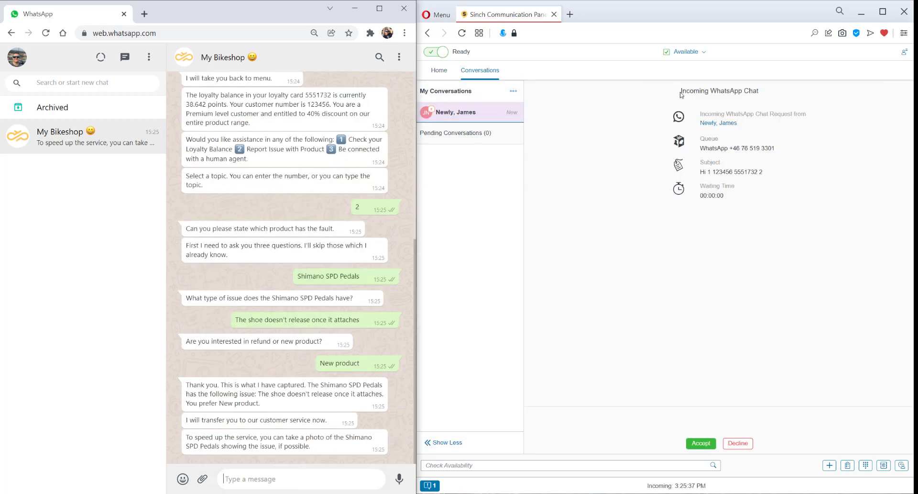
{"action": "left_click", "coordinate": [700, 443]}
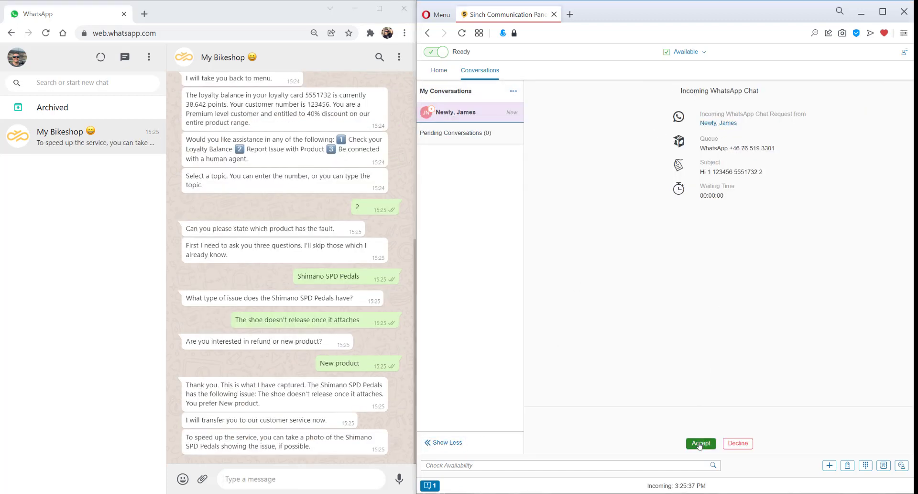
{"action": "left_click", "coordinate": [700, 443]}
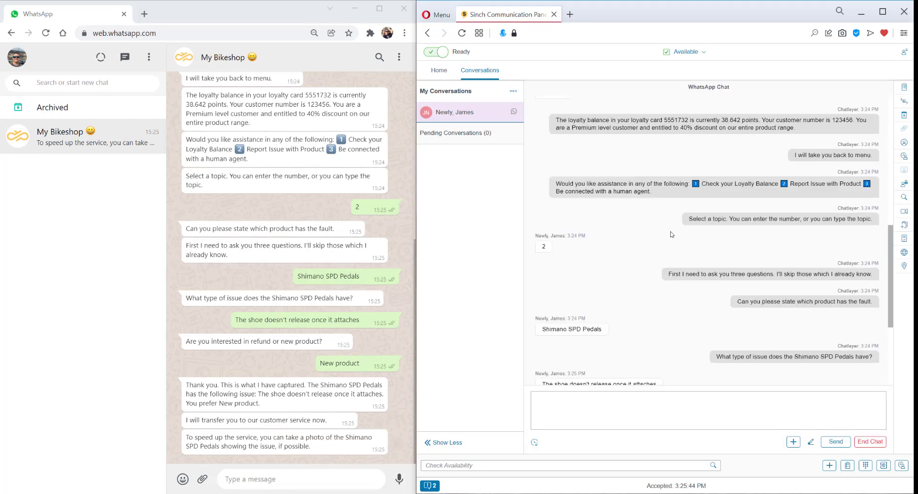
{"action": "scroll", "scroll_direction": "down", "scroll_amount": 3}
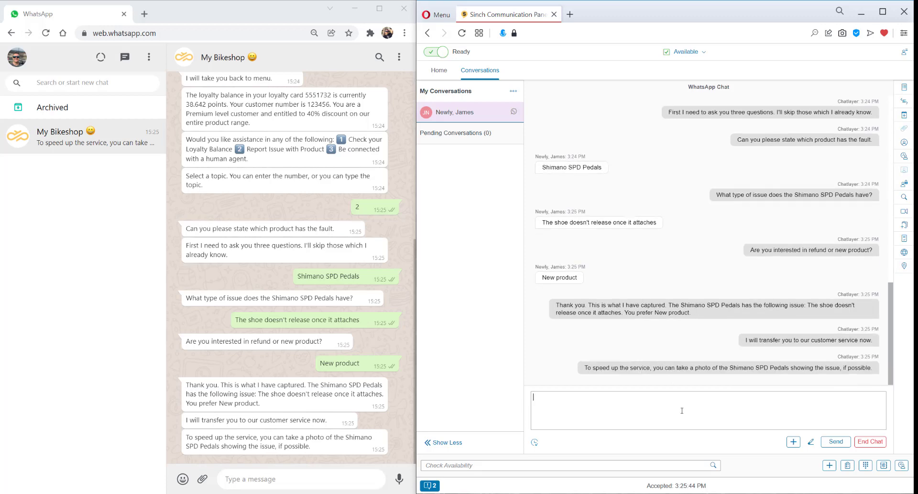
Step: Greet James, acknowledge his SPD pedal issue, and request pictures of shoes and pedals
{"action": "type", "text": "Hi James!"}
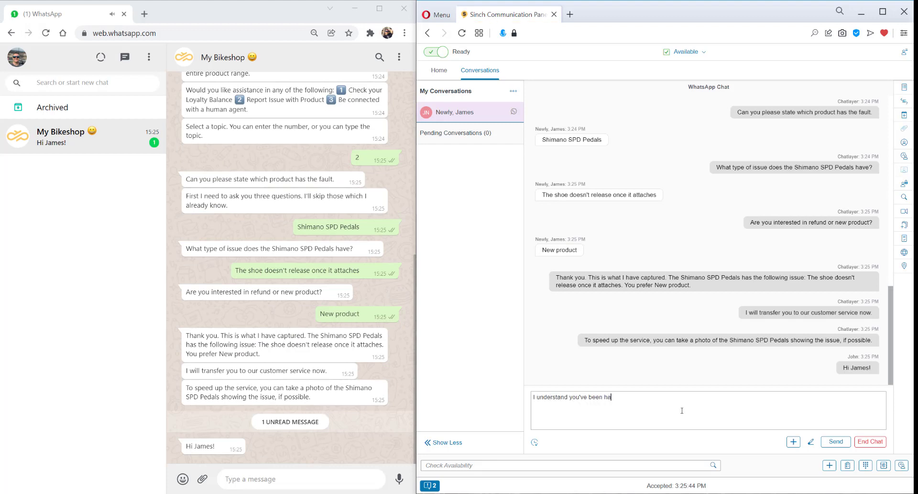
{"action": "type", "text": "ving issues"}
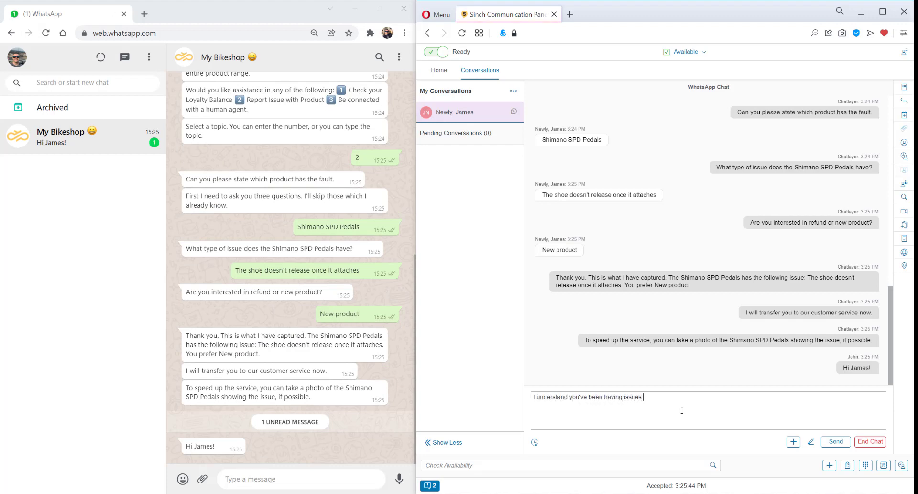
{"action": "type", "text": "with your SPD pedals not detaching. S"}
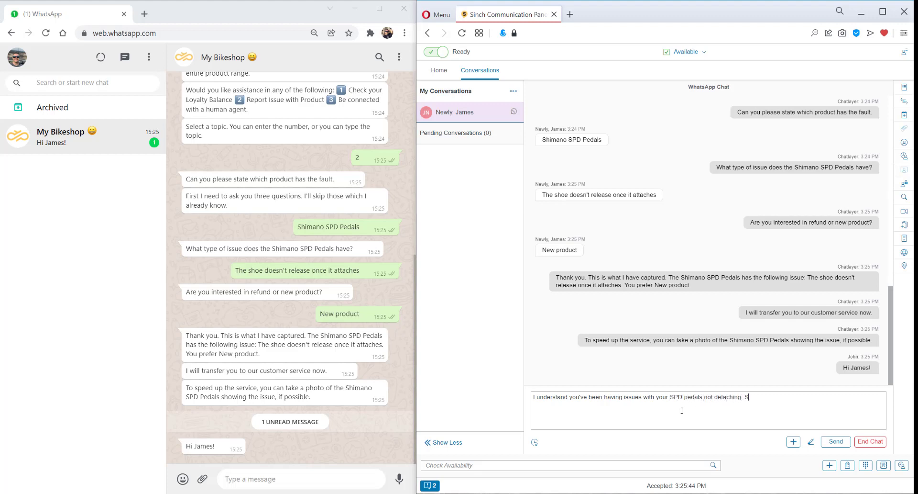
{"action": "type", "text": "orry to hear that"}
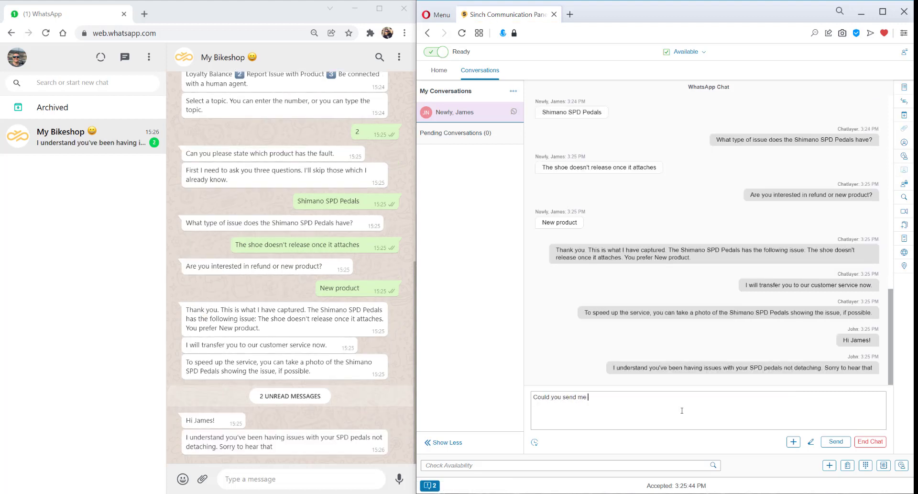
{"action": "type", "text": "a couple of pictures of your shoes and the pe"}
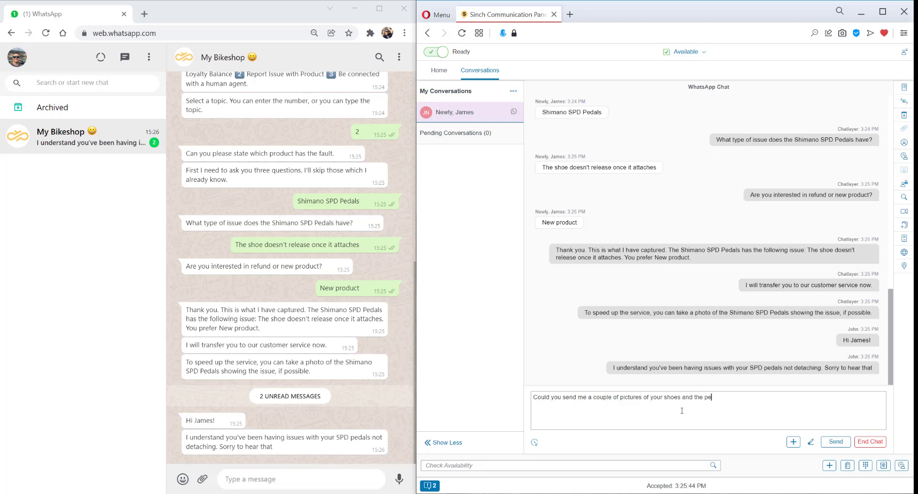
{"action": "type", "text": "dals please?"}
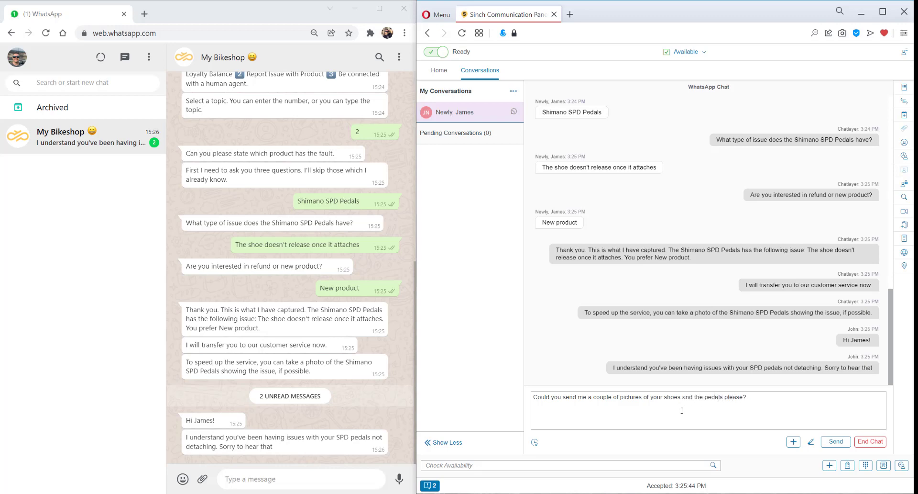
{"action": "type", "text": "Sure! Just a moment"}
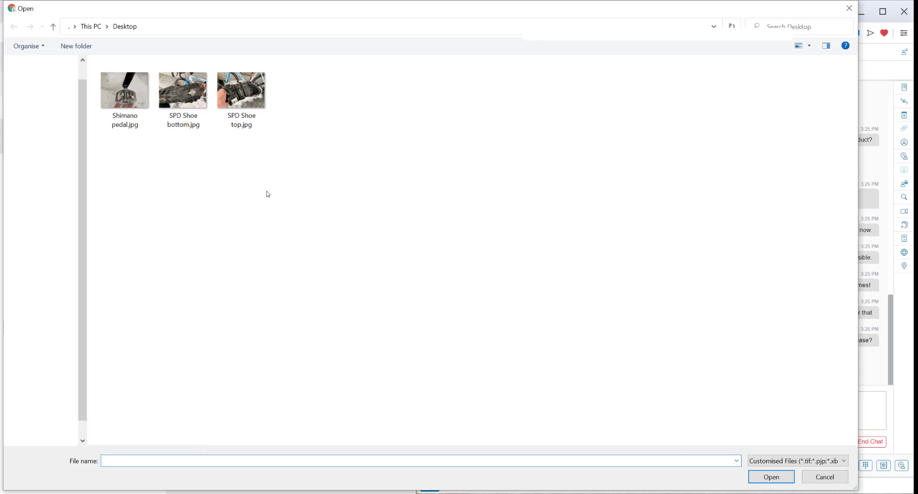
Step: Attach SPD Shoe top.jpg and SPD Shoe bottom.jpg and send them to My Bikeshop
{"action": "left_click", "coordinate": [241, 90]}
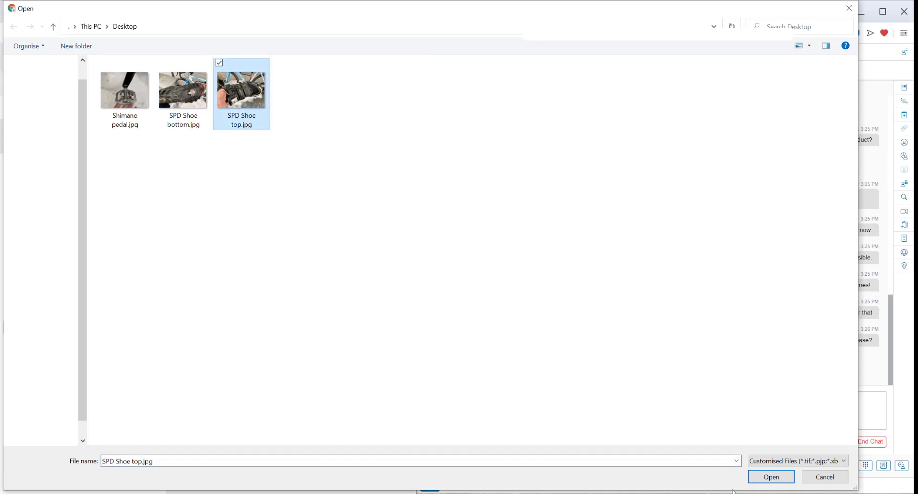
{"action": "left_click", "coordinate": [771, 476]}
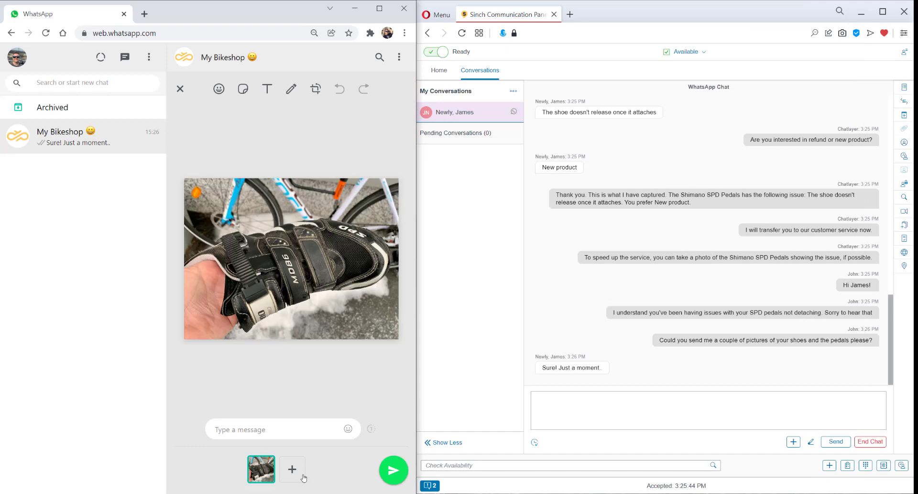
{"action": "left_click", "coordinate": [292, 469]}
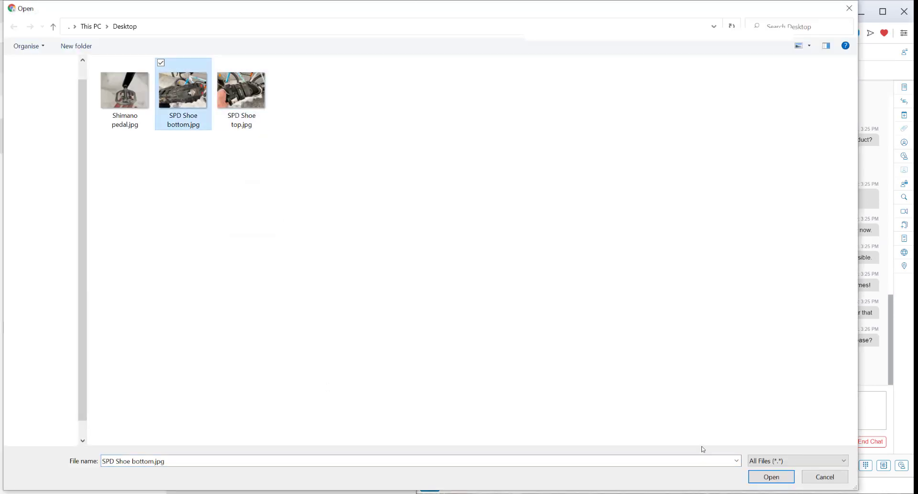
{"action": "left_click", "coordinate": [771, 476]}
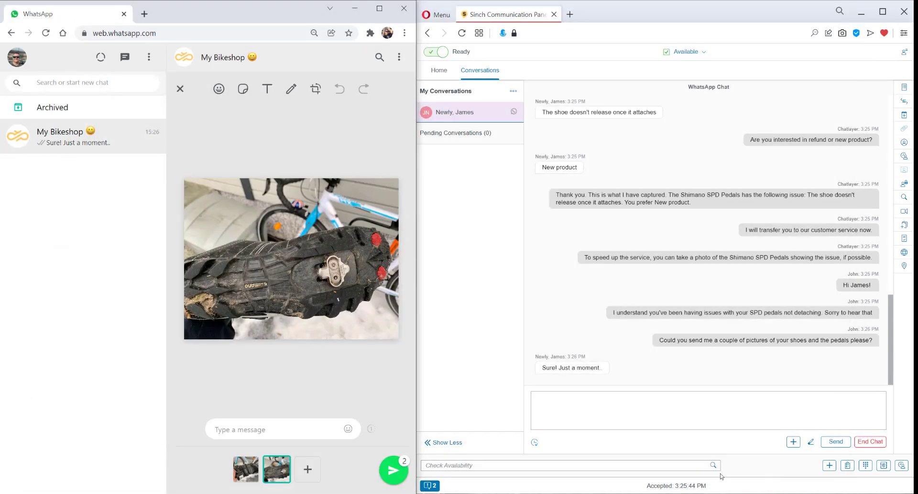
{"action": "left_click", "coordinate": [393, 470]}
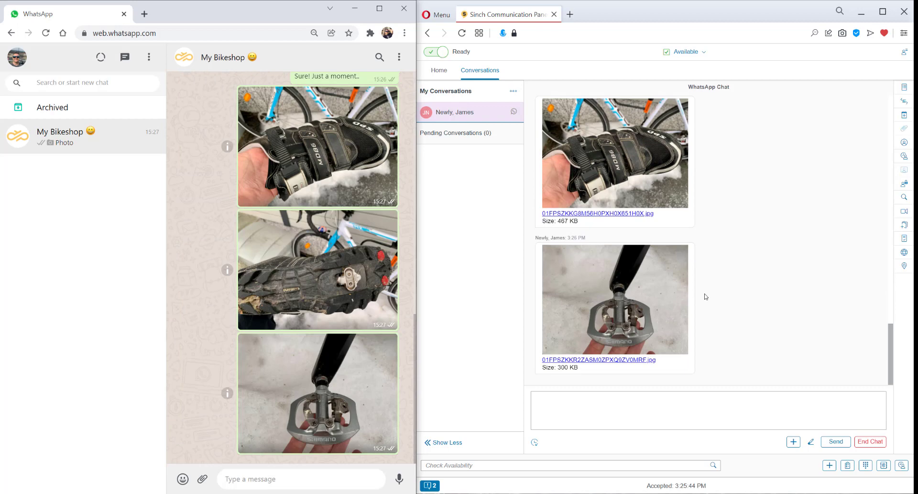
Step: Confirm the shoes and pedals match and advise loosening the top tension adjustment bolt
{"action": "type", "text": "Great, now I see"}
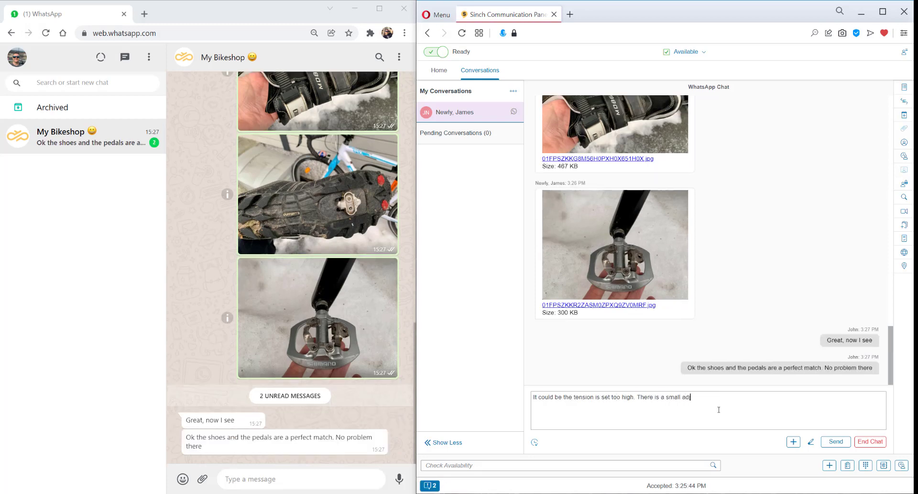
{"action": "type", "text": "justment bolt on the top of the ped"}
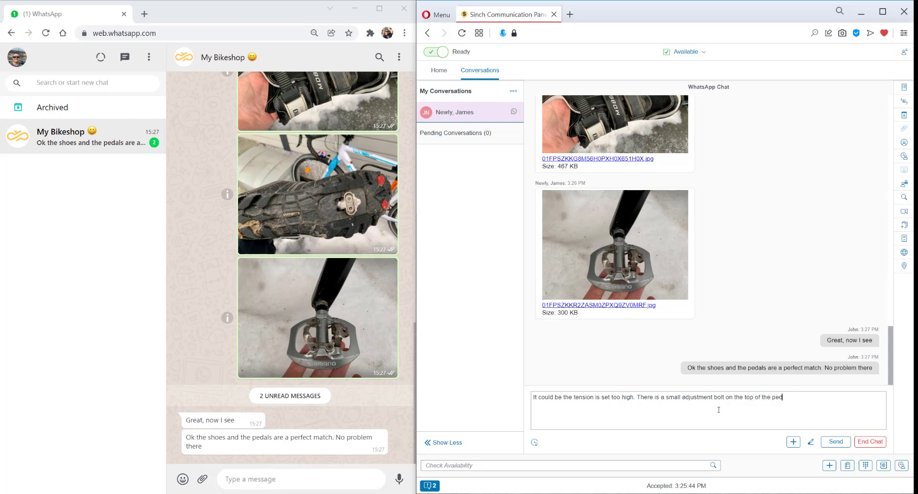
{"action": "type", "text": "al, which can be used to reduce the tension, and make it eas"}
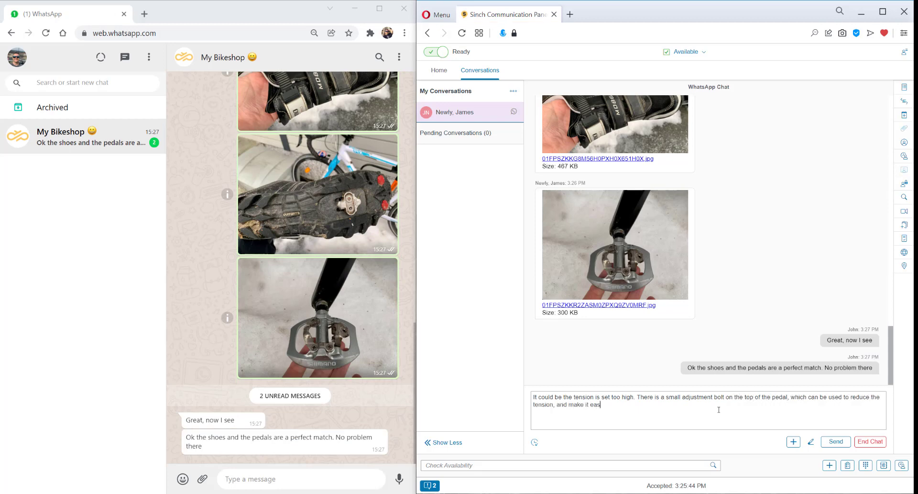
{"action": "left_click", "coordinate": [835, 441]}
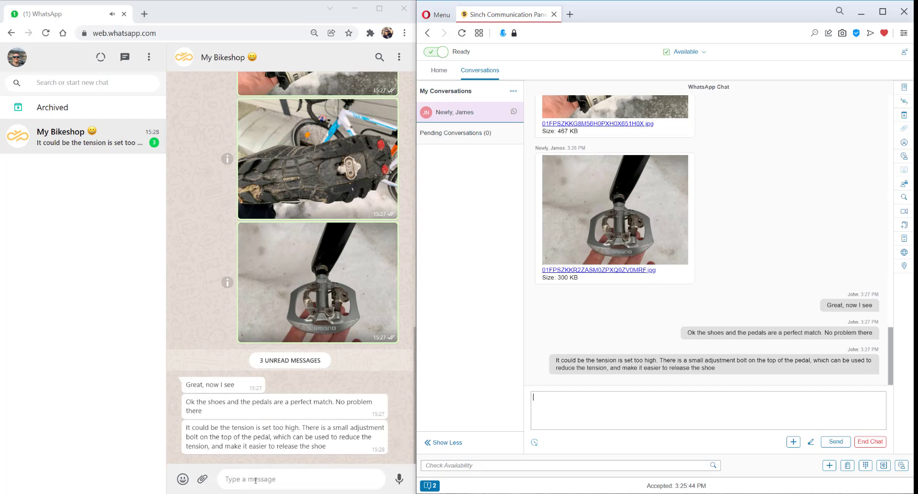
{"action": "type", "text": "Ahh, now I see. I'll give that a try. Thanks for"}
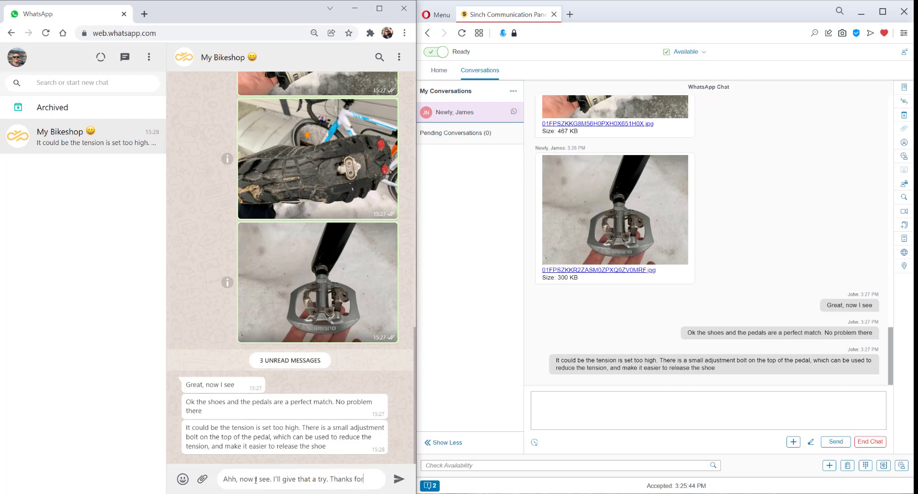
Step: Send the customer's thanks, reply 'No Problem! Let me know…', and end the chat
{"action": "left_click", "coordinate": [399, 478]}
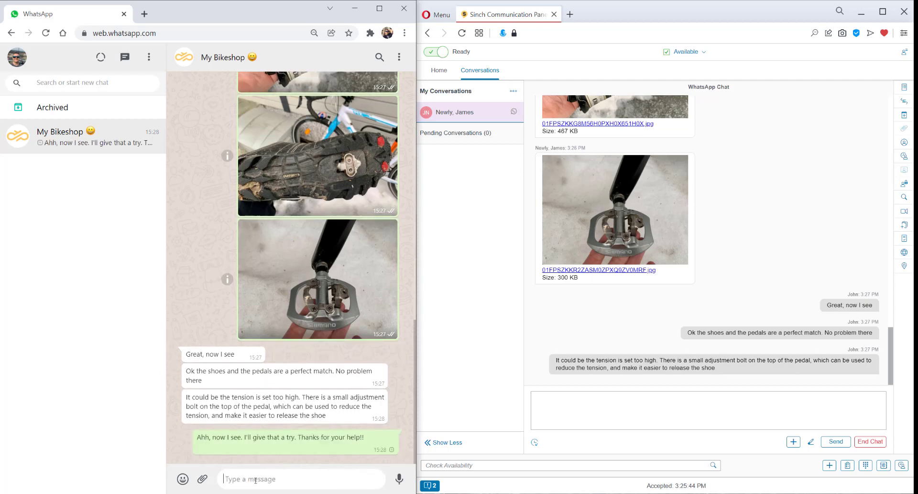
{"action": "type", "text": "No"}
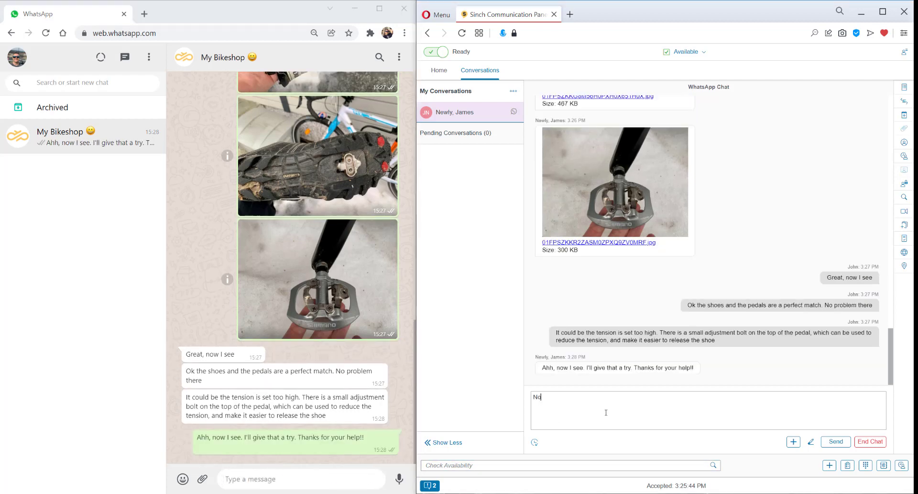
{"action": "type", "text": "Problem! Let me know"}
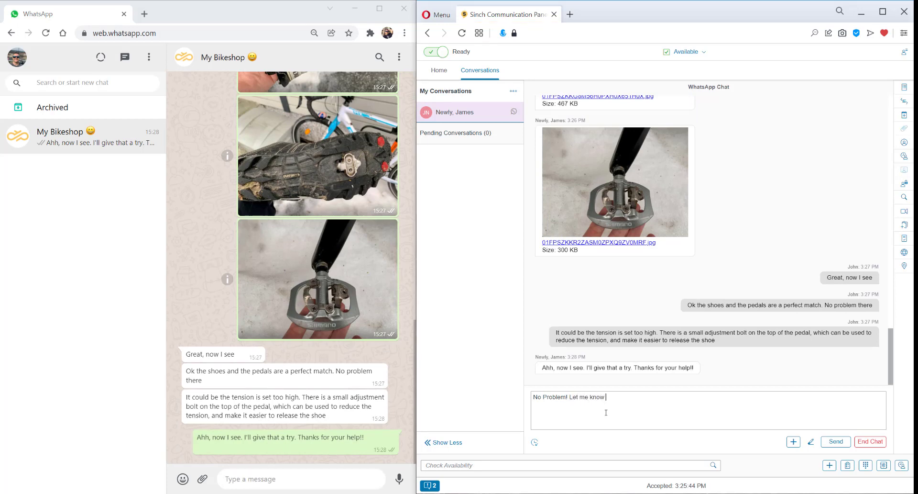
{"action": "left_click", "coordinate": [835, 441]}
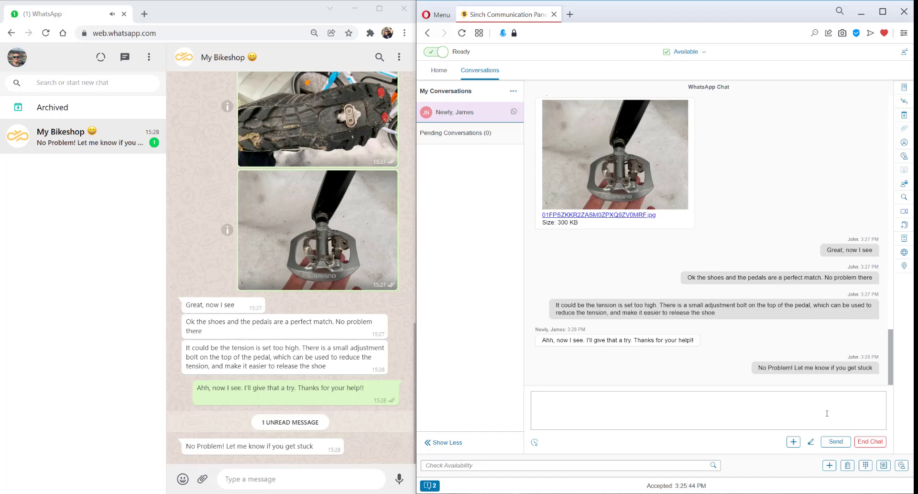
{"action": "left_click", "coordinate": [870, 441]}
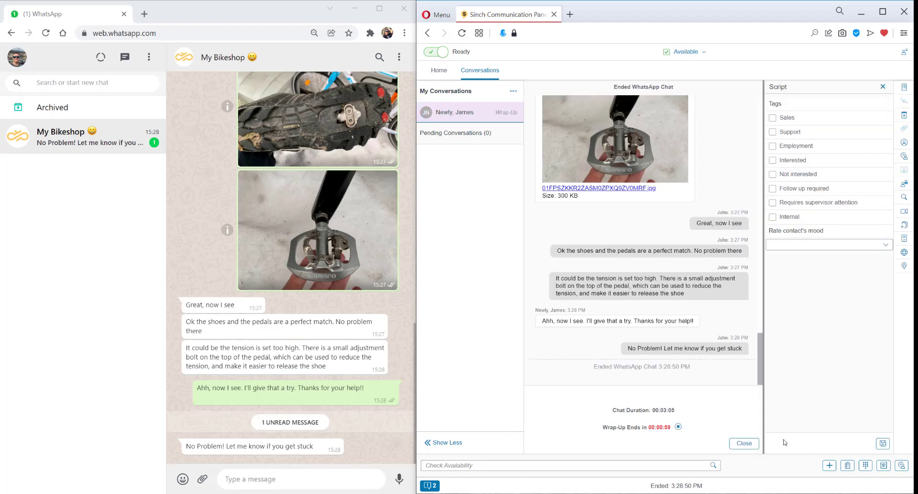